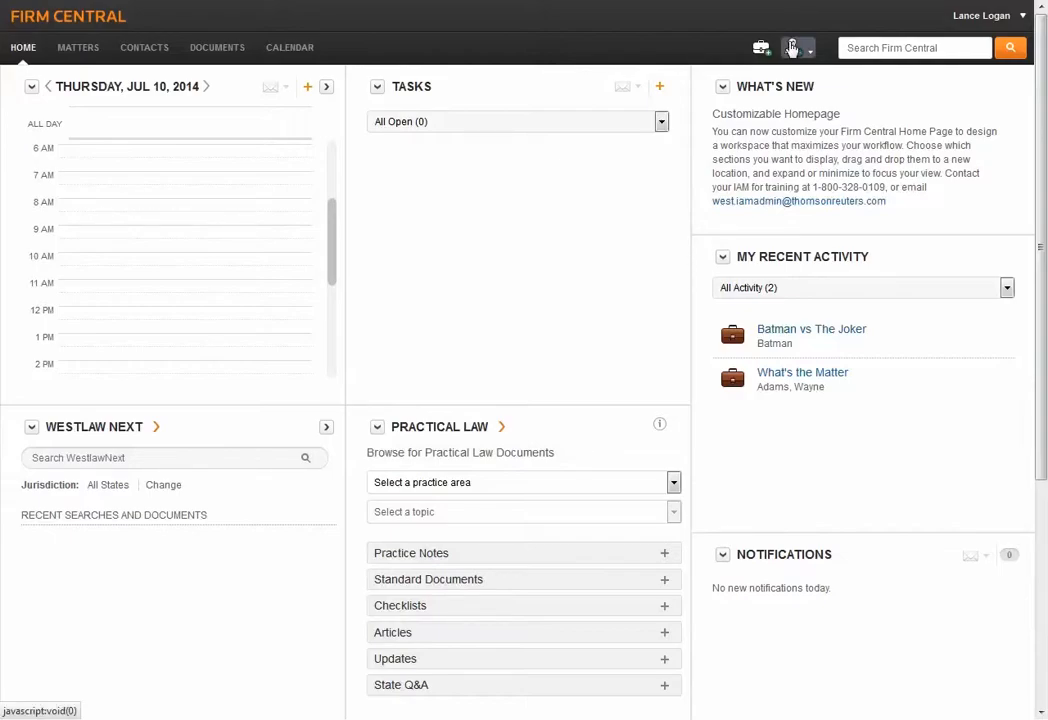
Step: Go from the home page to the Contacts list showing all 88 contacts
left_click(791, 47)
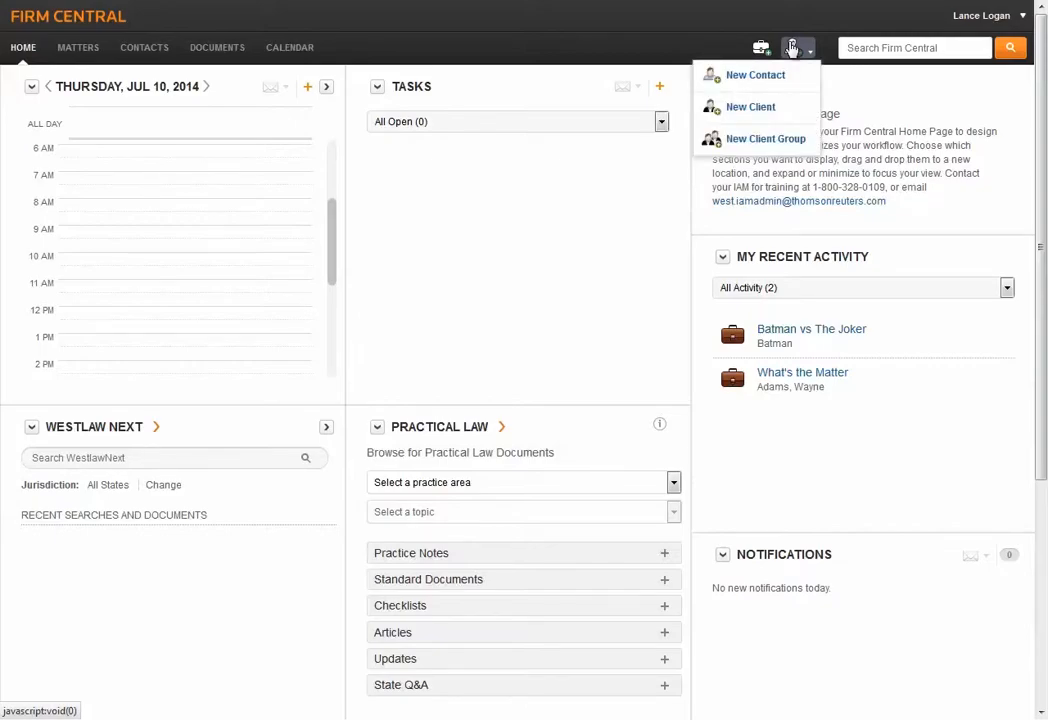
left_click(792, 47)
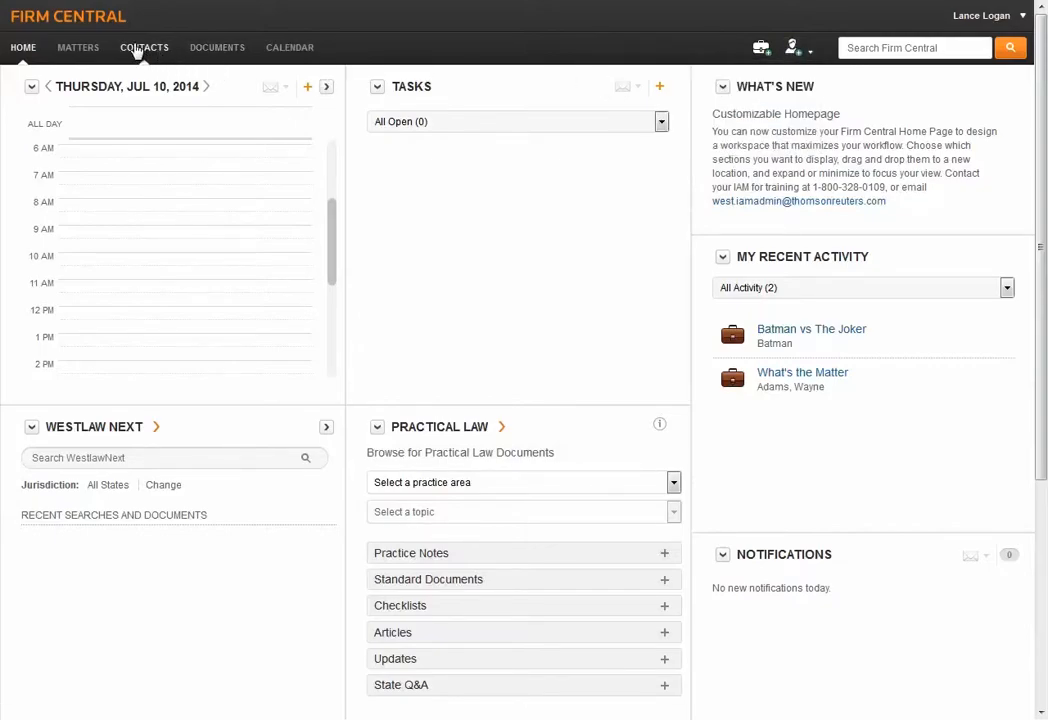
left_click(144, 47)
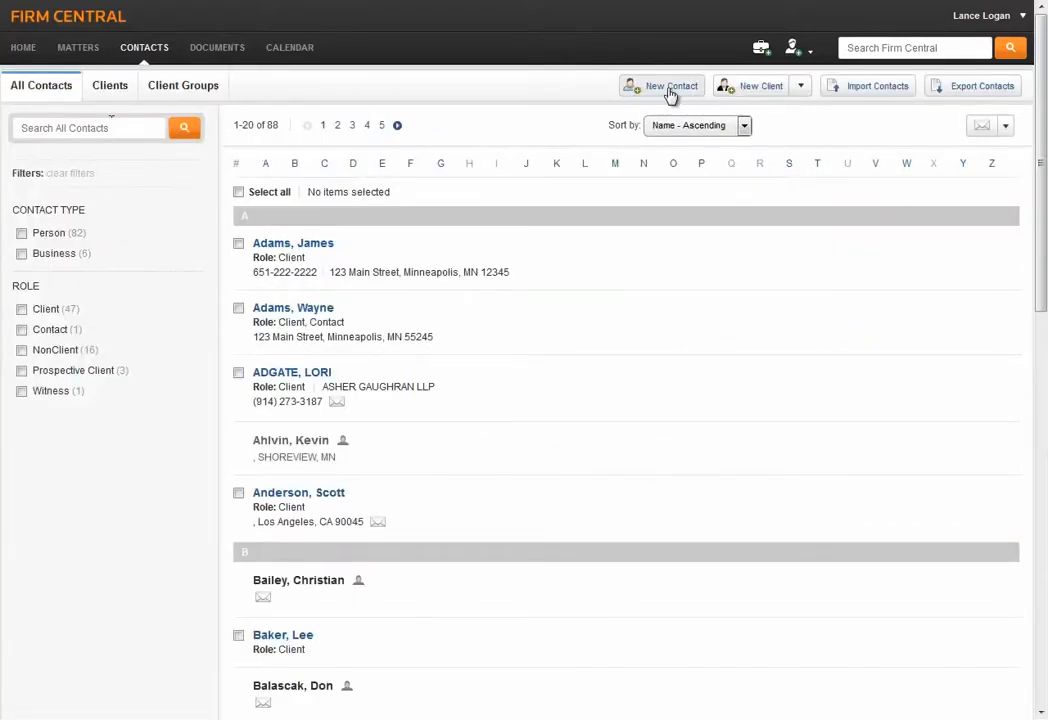
Step: Start a new person contact with first name John and last name Doe
left_click(670, 85)
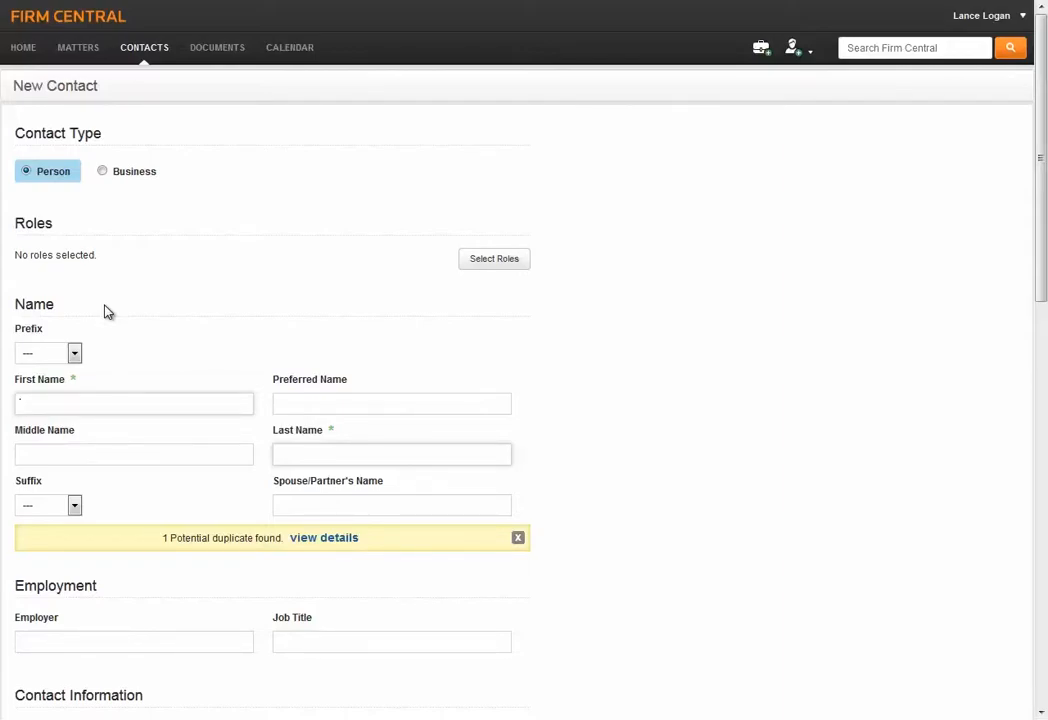
left_click(133, 403)
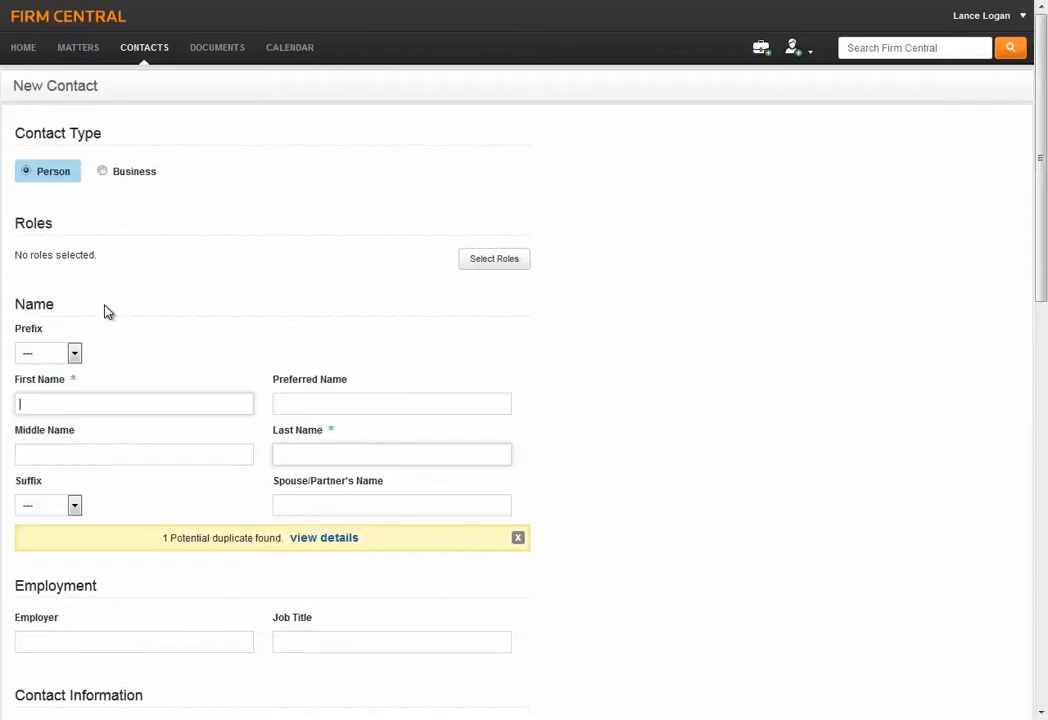
type("John")
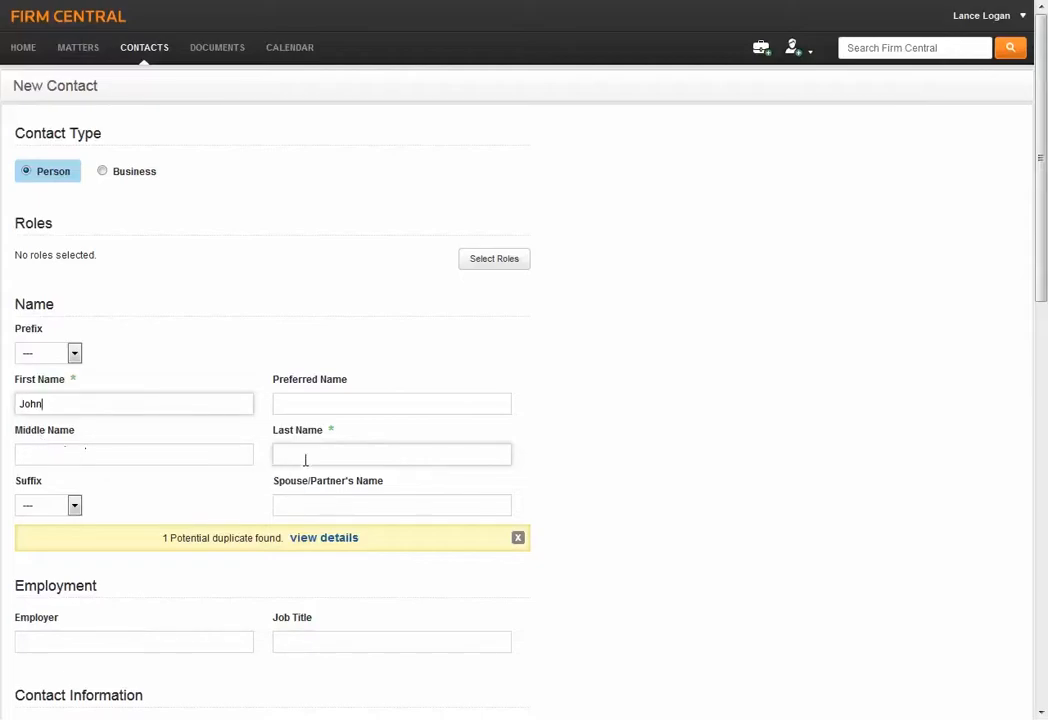
type("Doe")
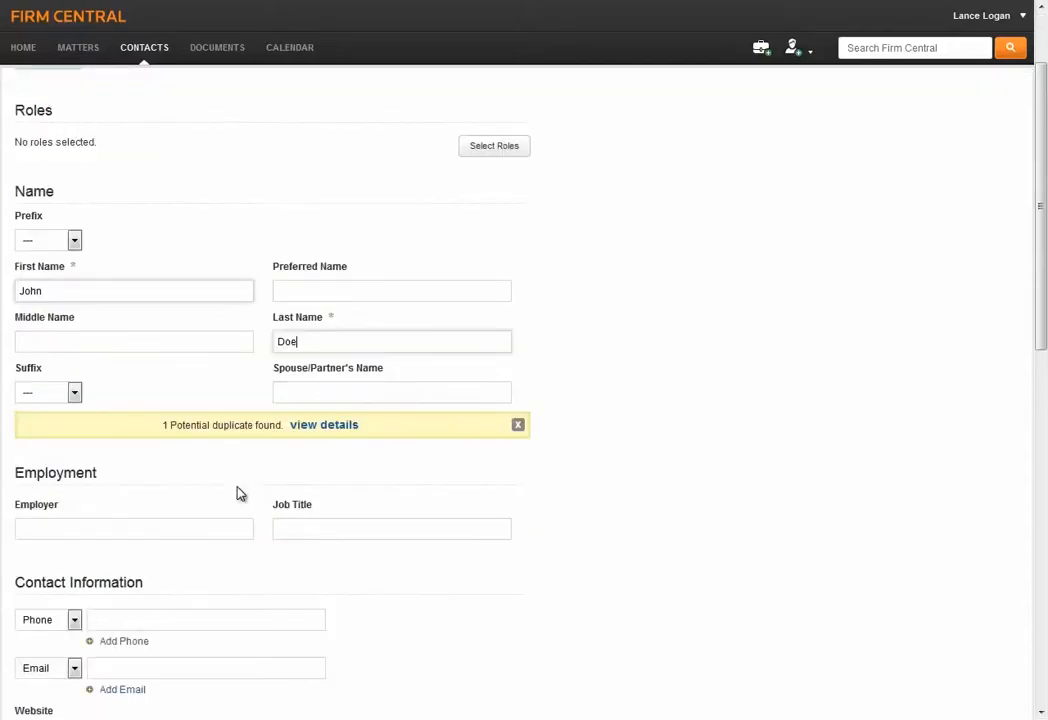
Step: Set John Doe's contact visibility to Public and save the contact
scroll("down", 3)
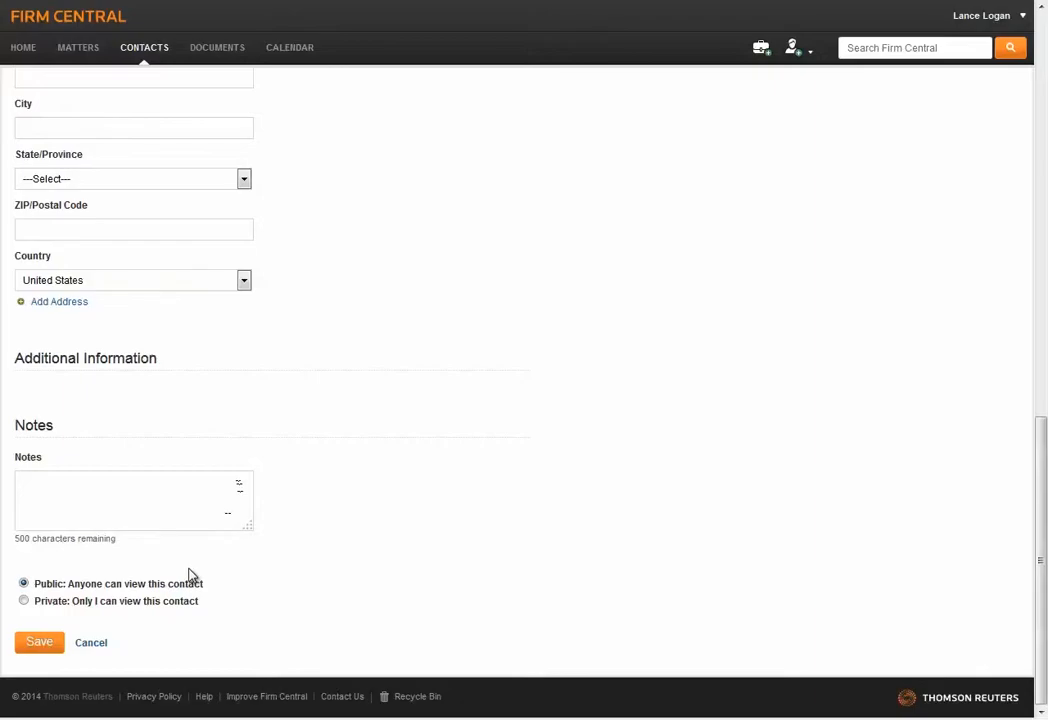
left_click(24, 600)
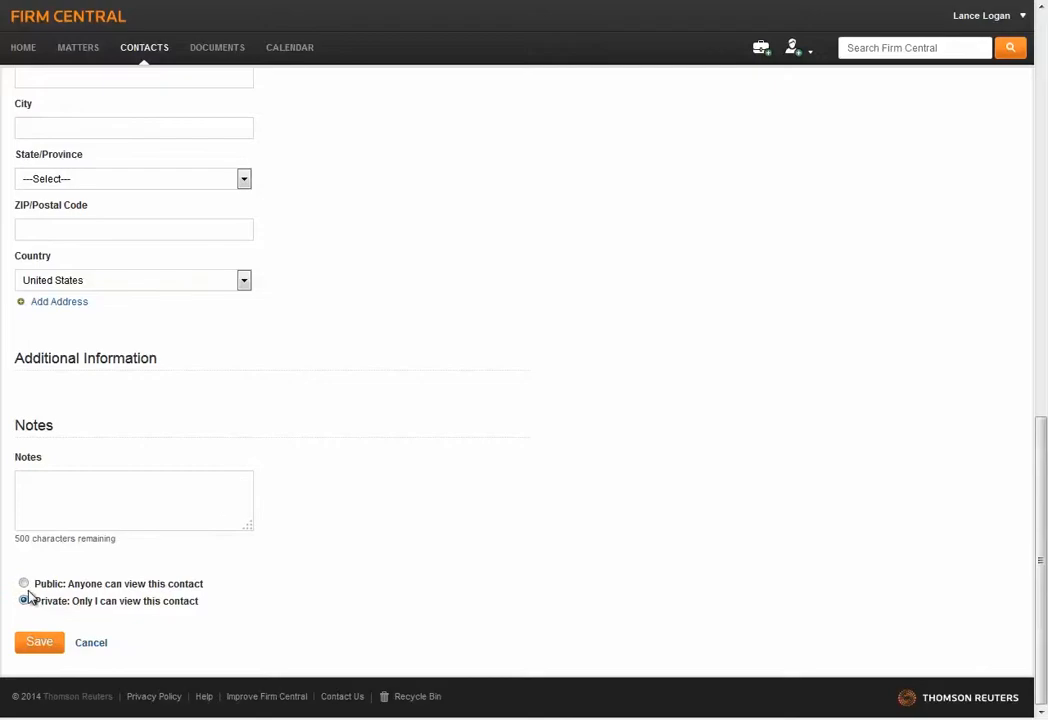
left_click(24, 583)
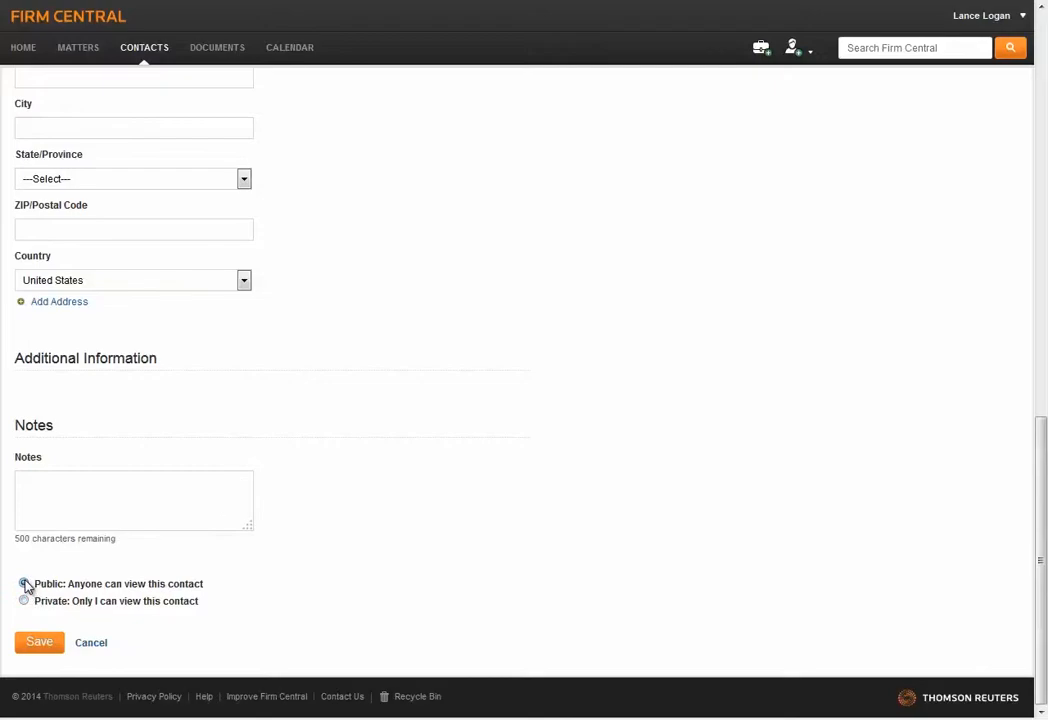
left_click(39, 642)
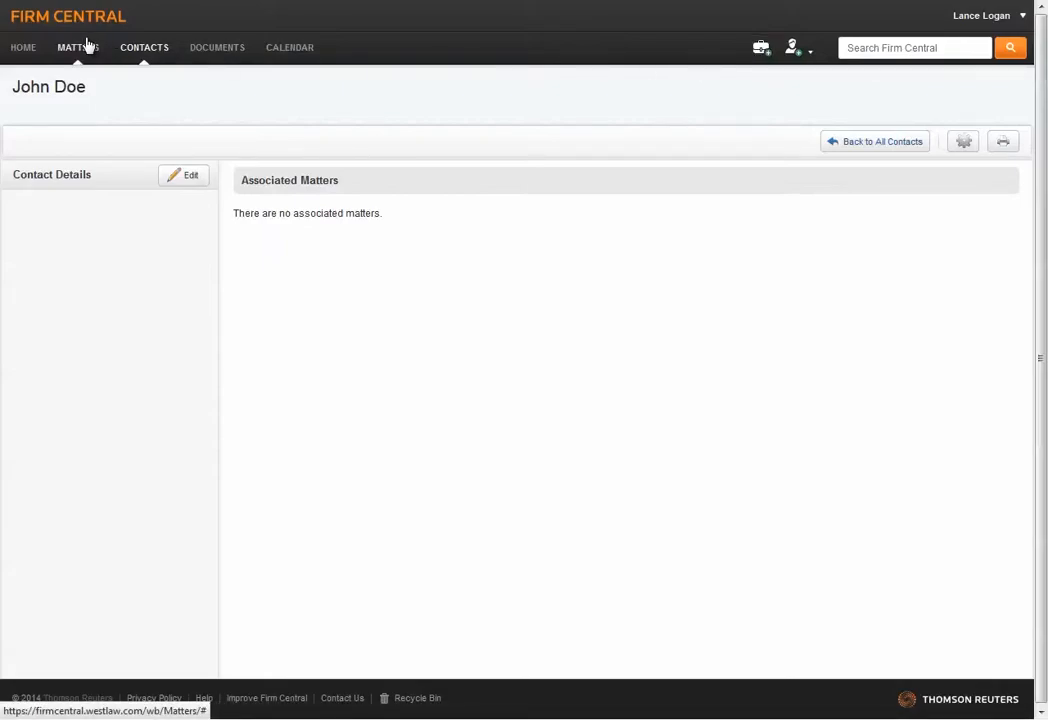
Step: Open a blank New Matter form from the Matters list
left_click(78, 47)
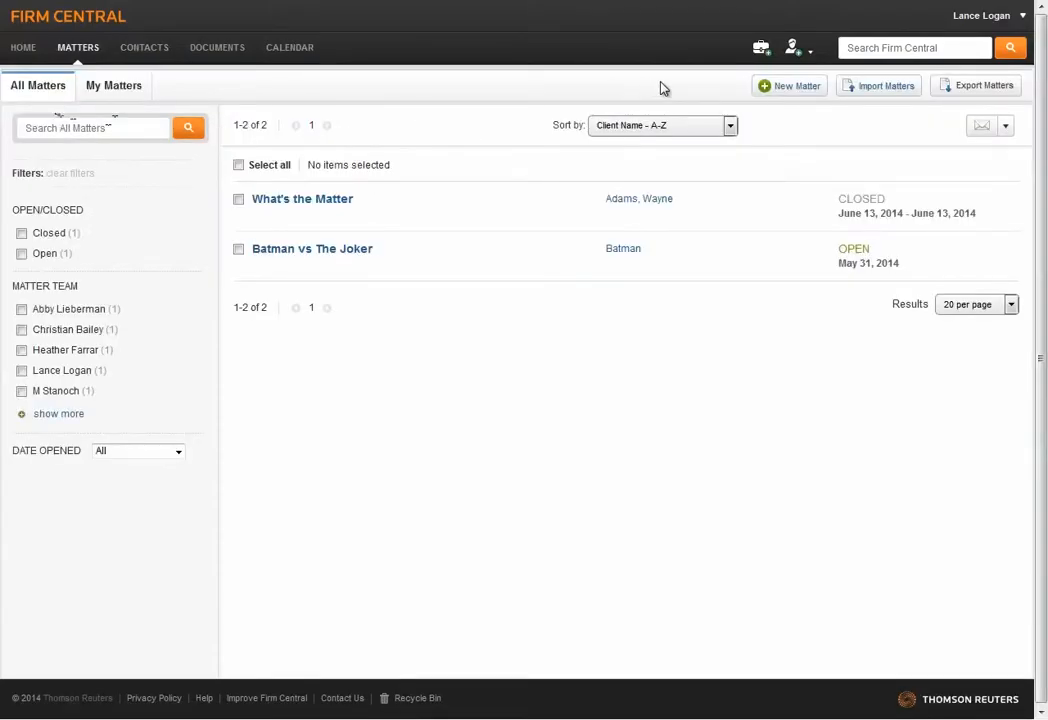
left_click(789, 85)
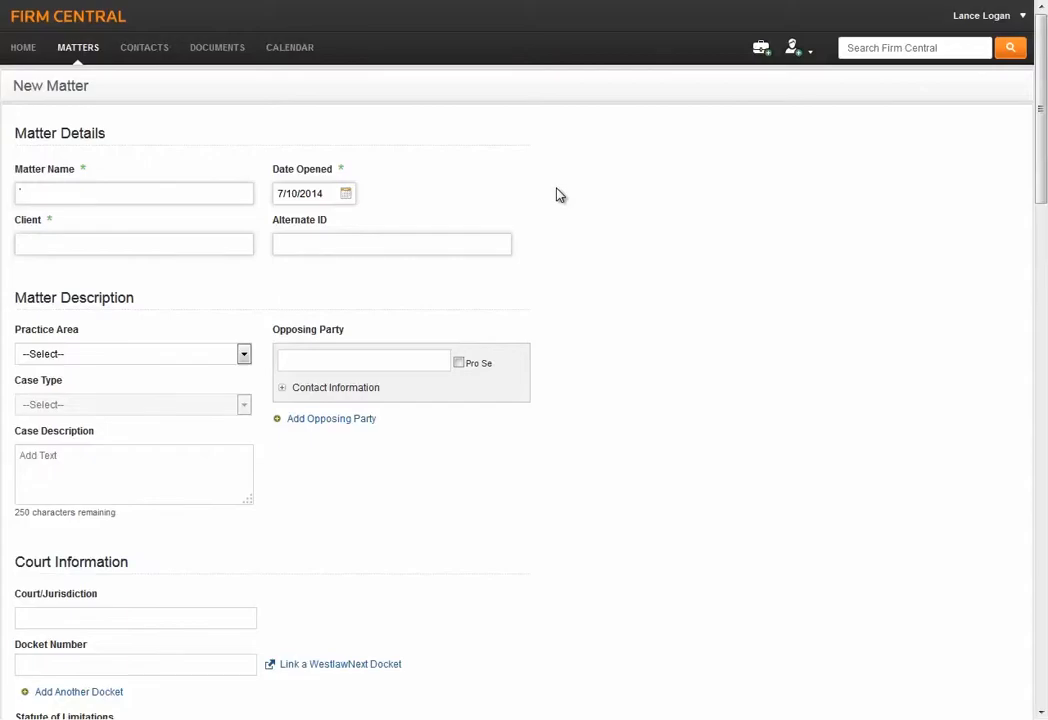
Step: Name the matter Jones vs Jones and enter John Doe as its client
type("J")
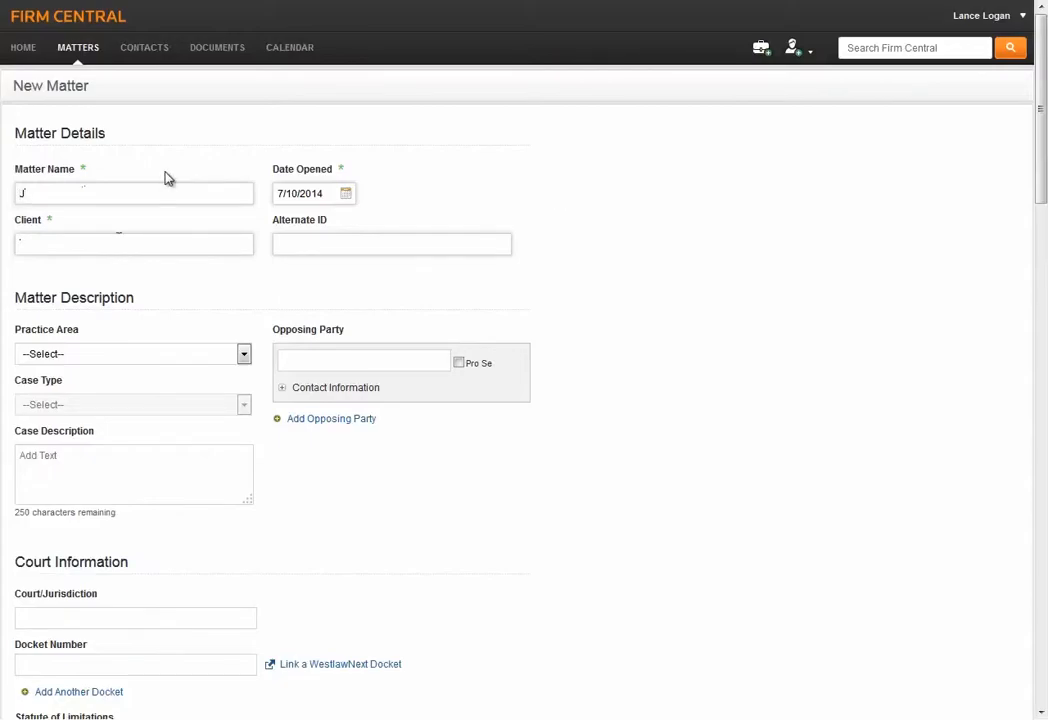
type("ones vs Jones")
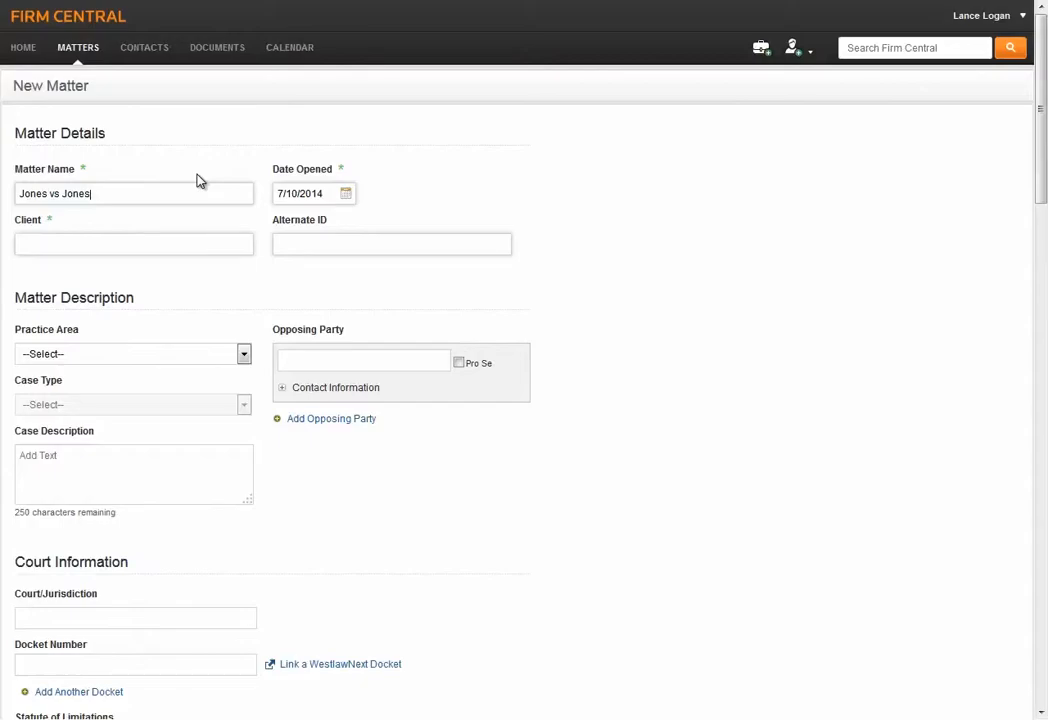
mouse_move(360, 185)
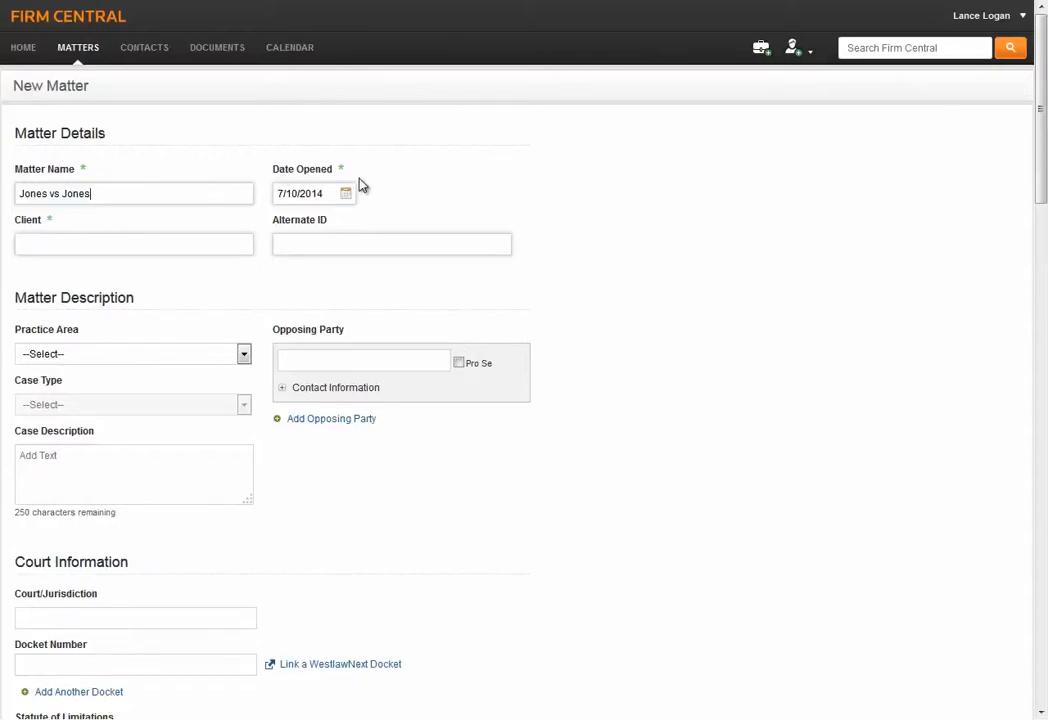
left_click(345, 193)
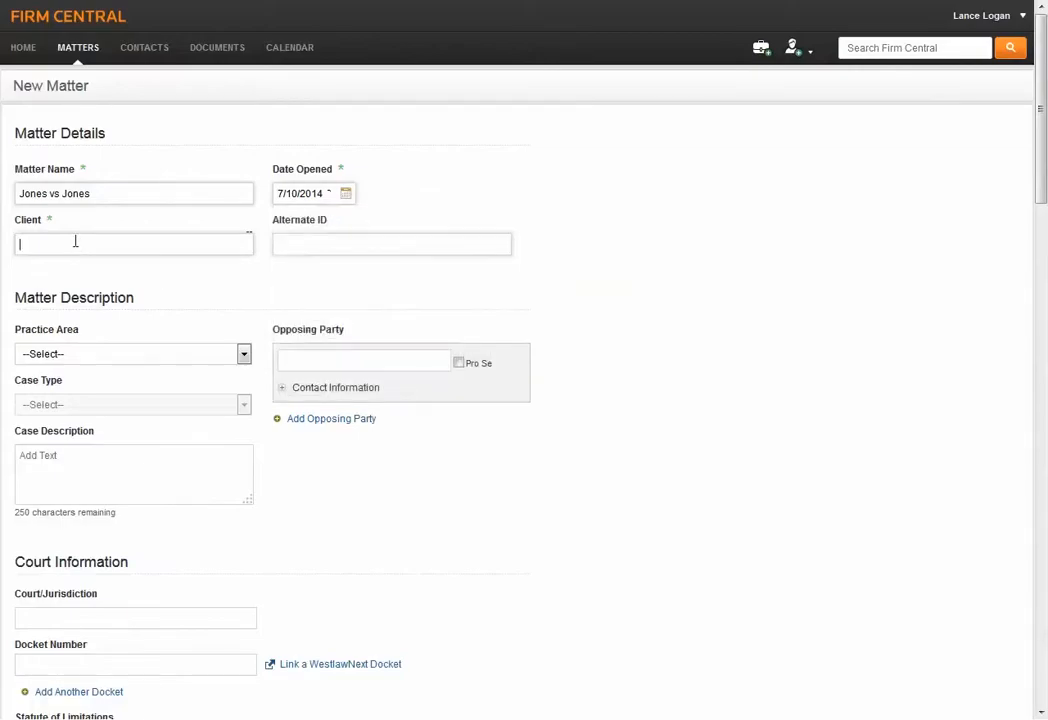
type("John Doe")
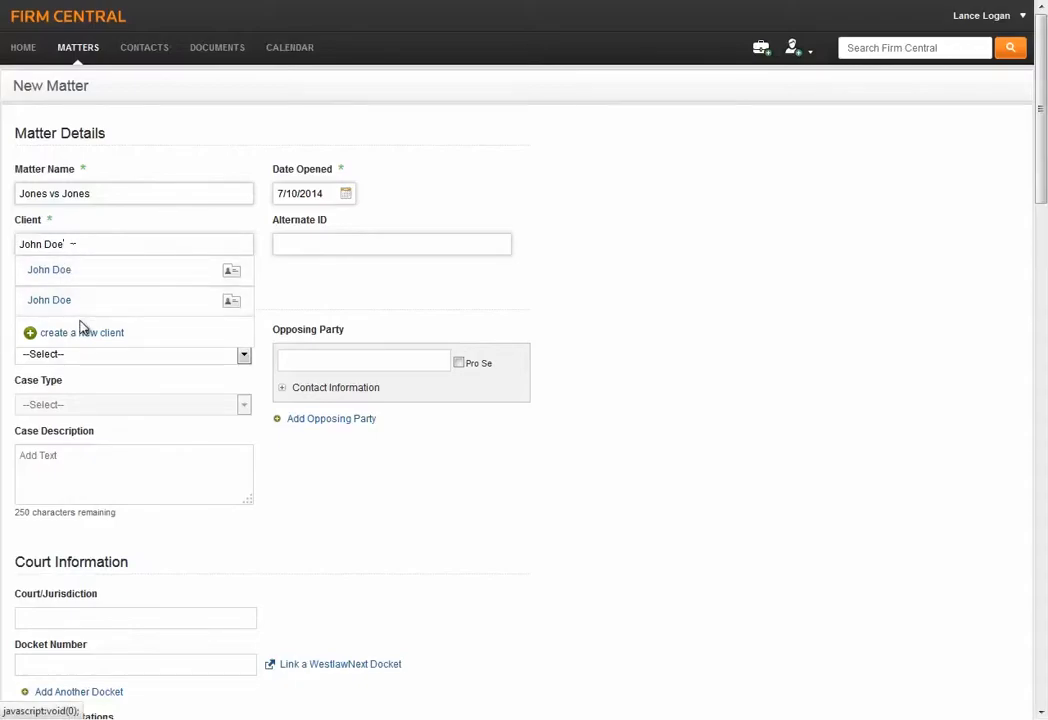
Step: Create John Doe as a new person client and assign him to the matter
left_click(81, 332)
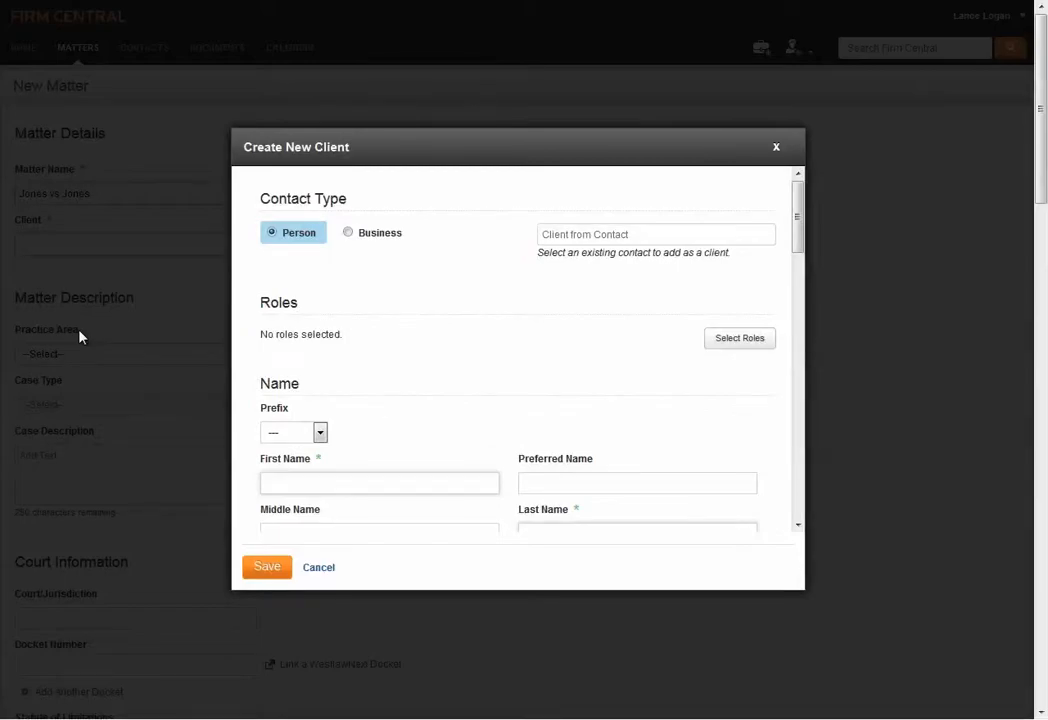
type("J")
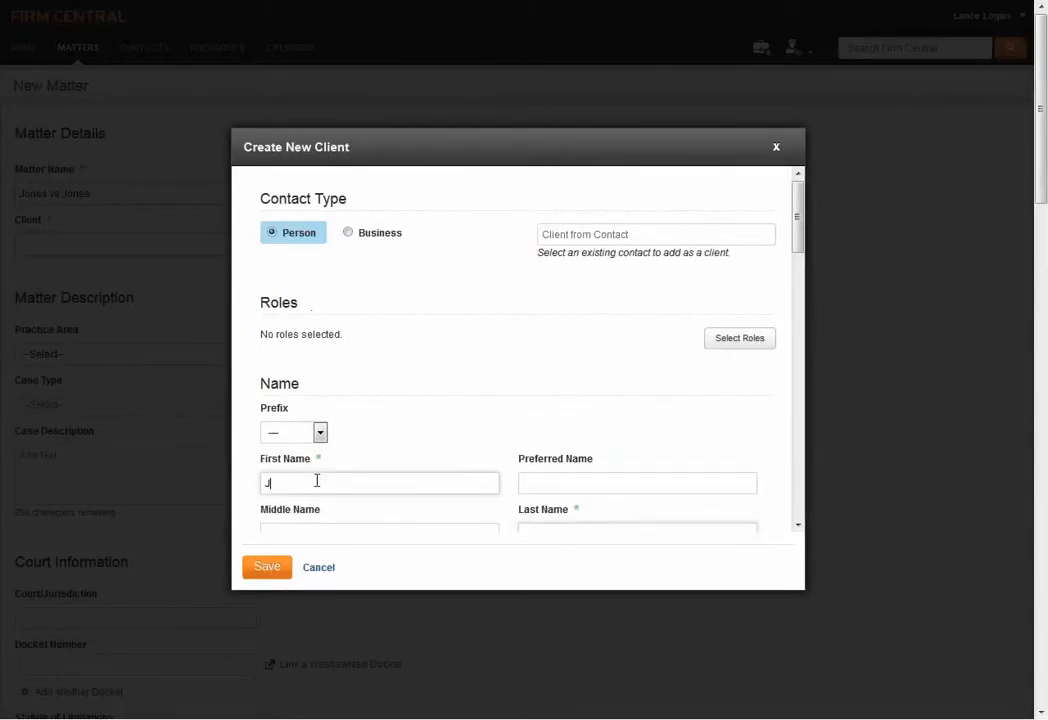
type("ohn")
left_click(638, 526)
type("Doe")
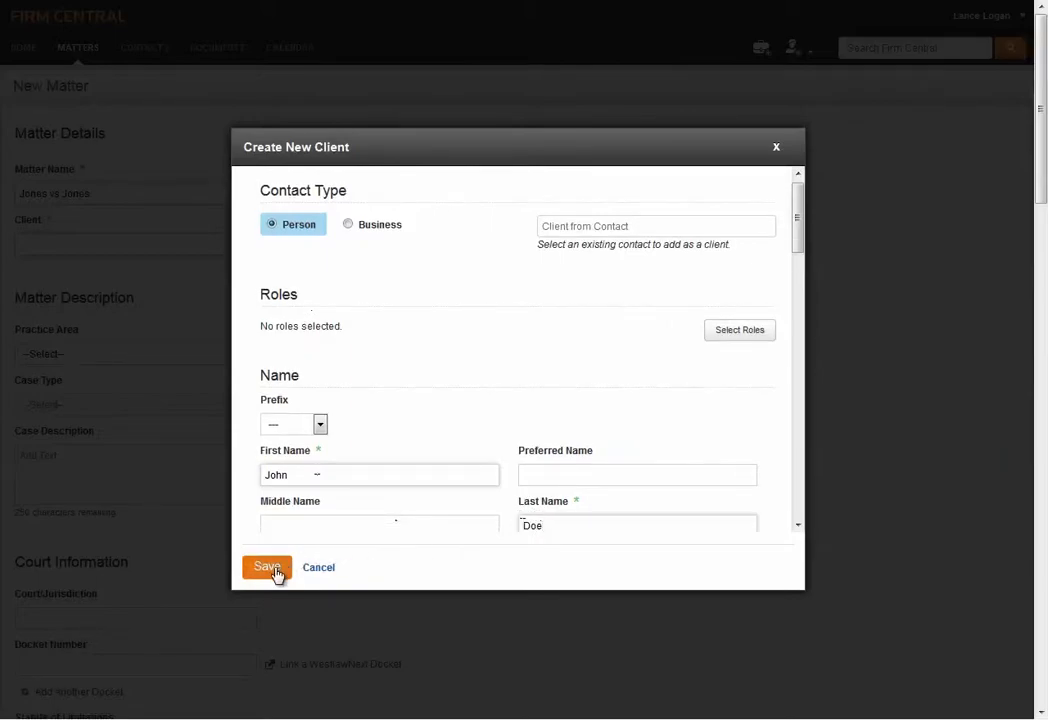
left_click(267, 567)
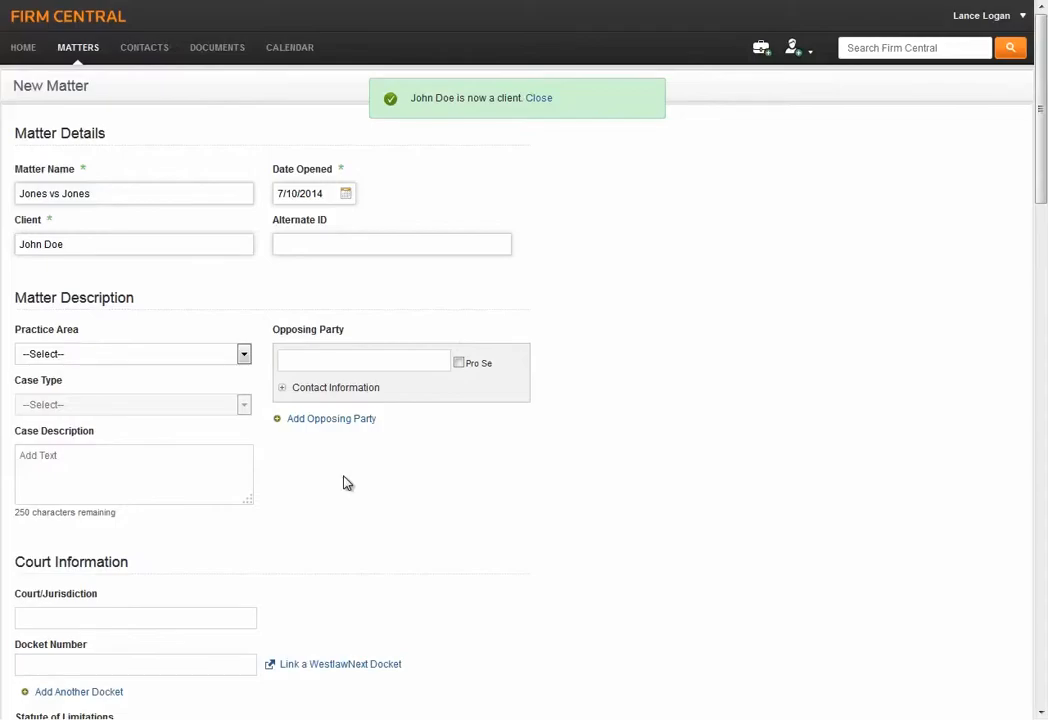
left_click(538, 97)
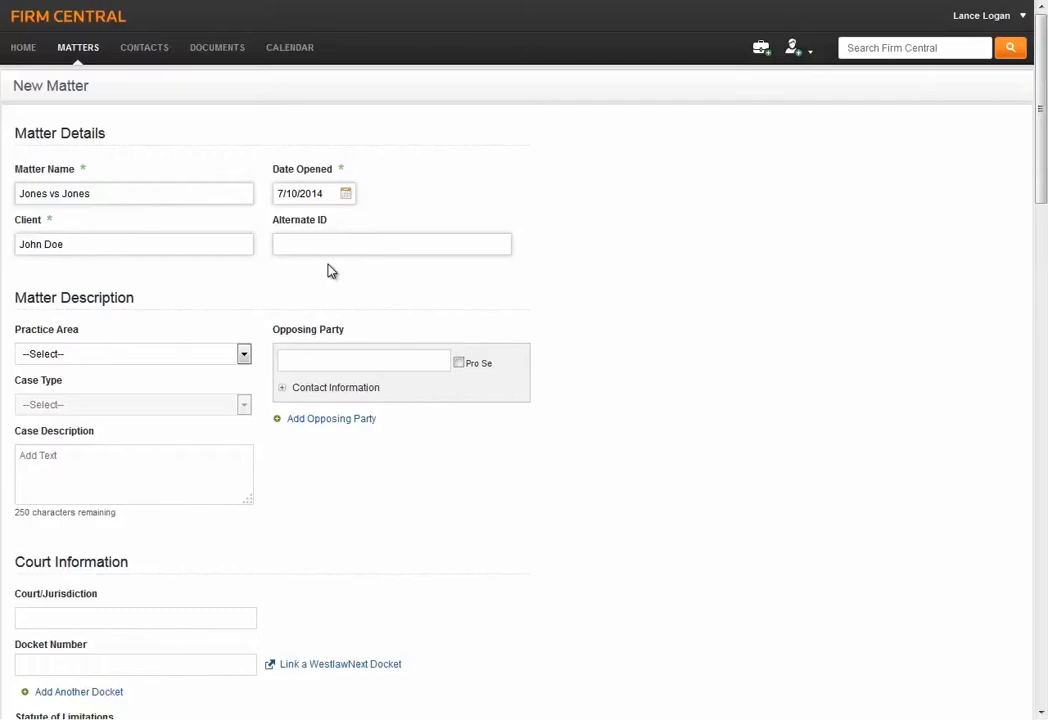
mouse_move(226, 353)
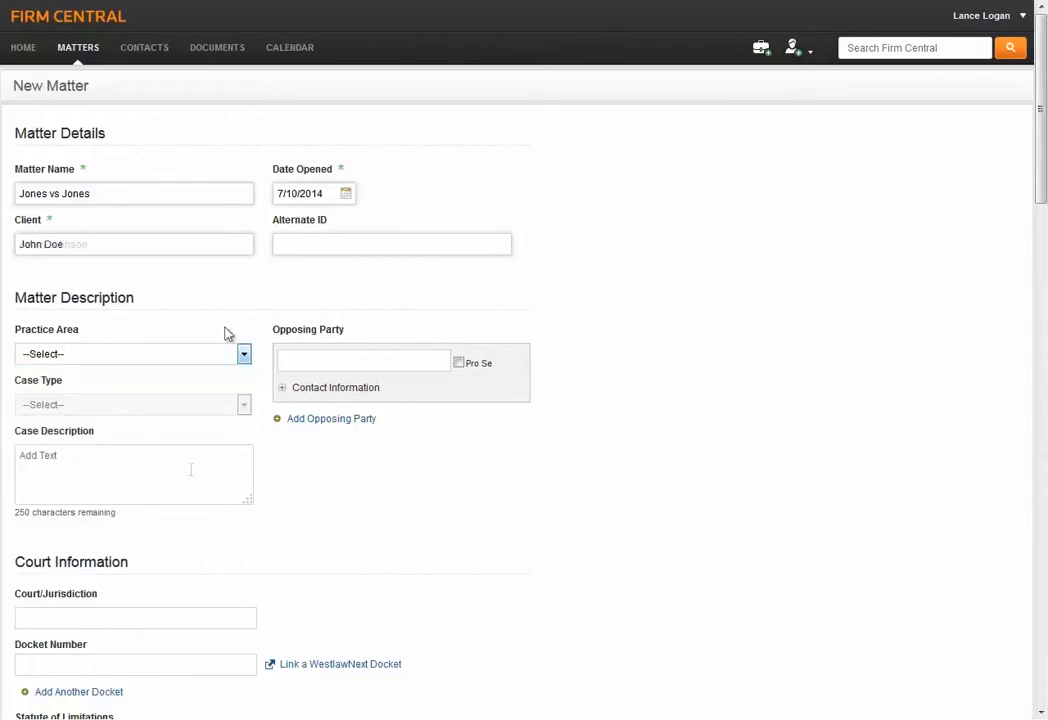
scroll("down", 3)
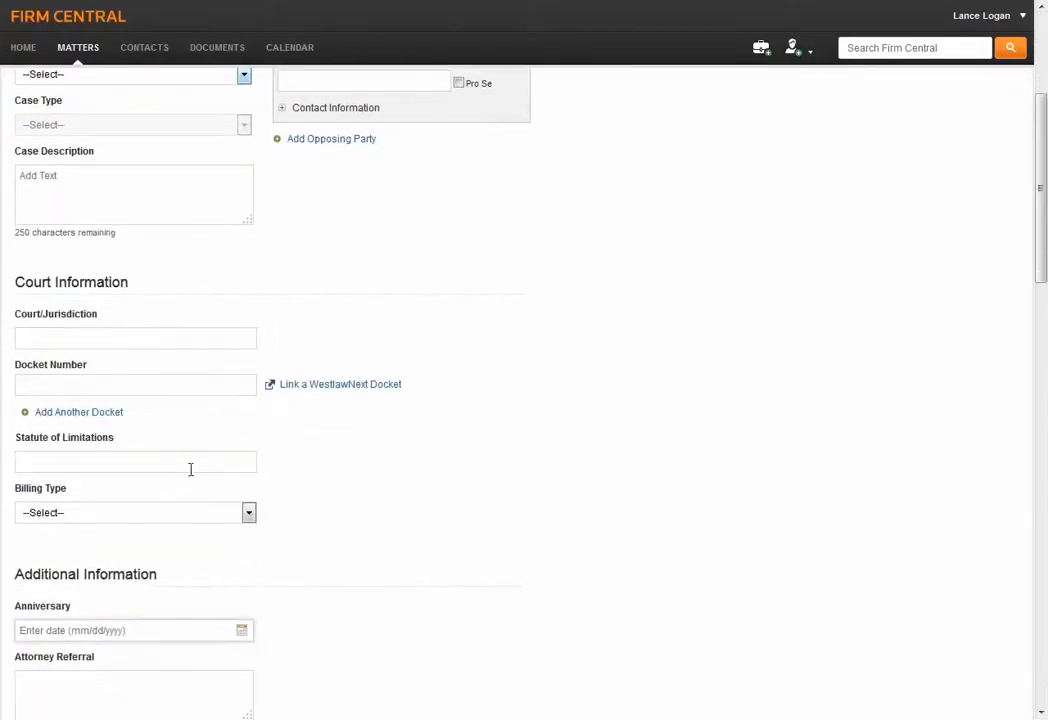
scroll("down", 3)
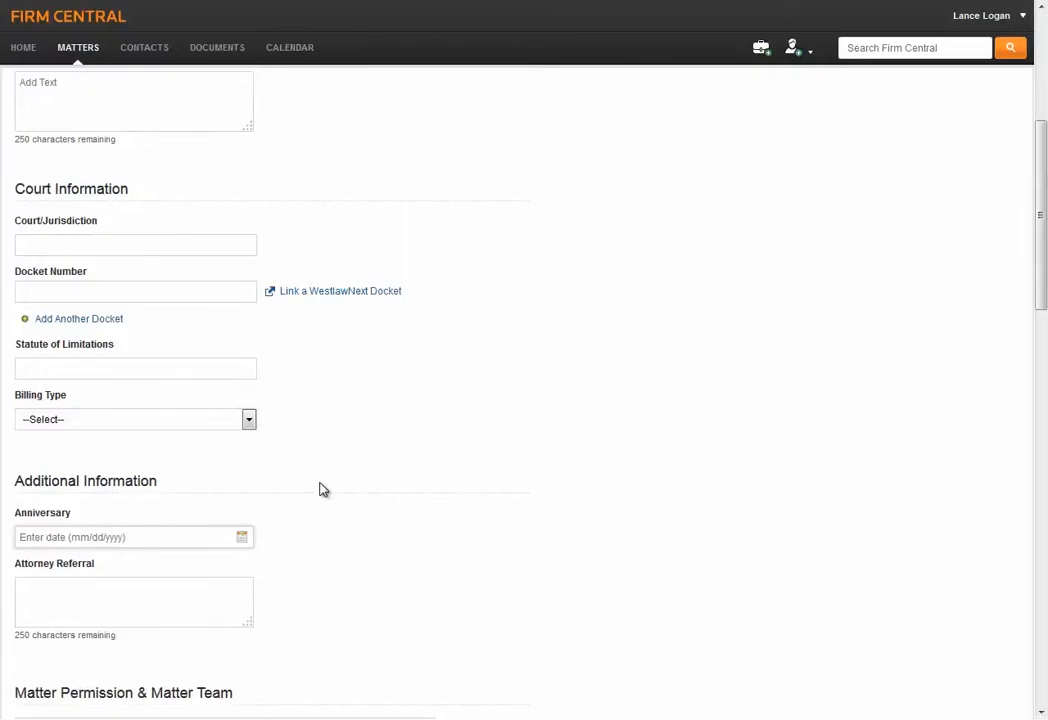
scroll("down", 3)
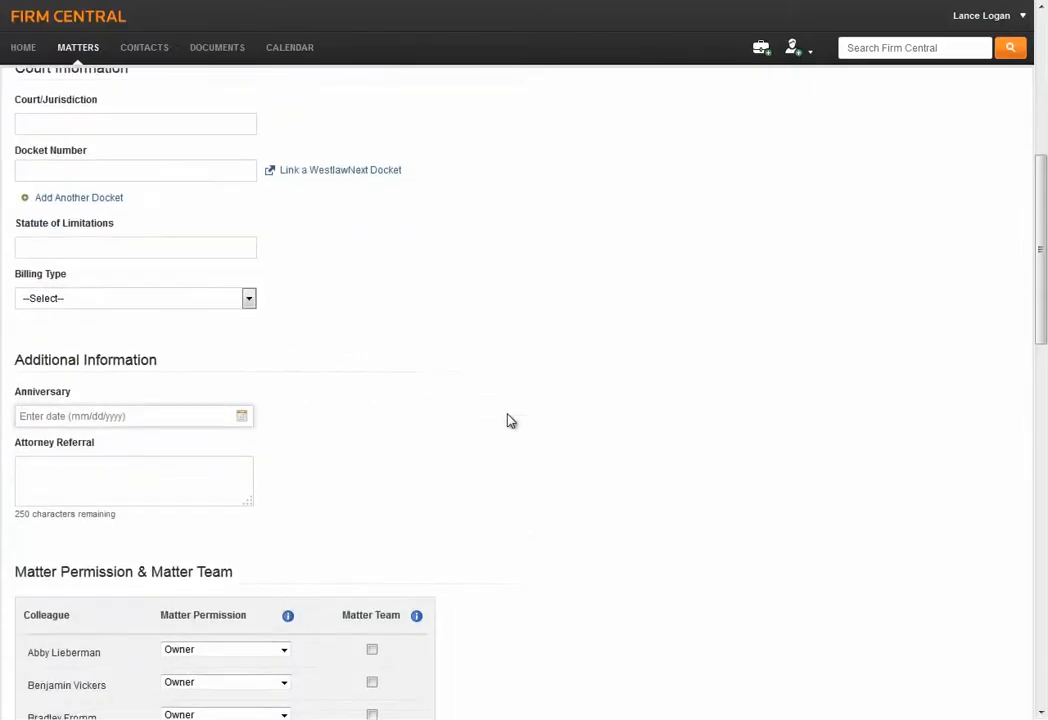
scroll("down", 3)
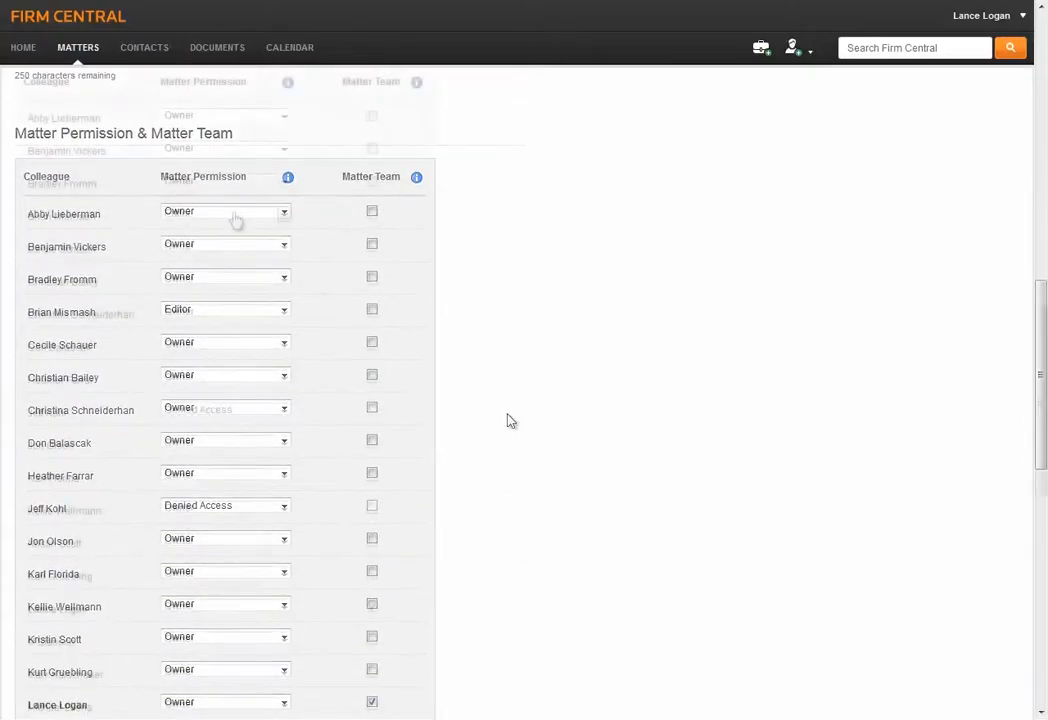
scroll("down", 3)
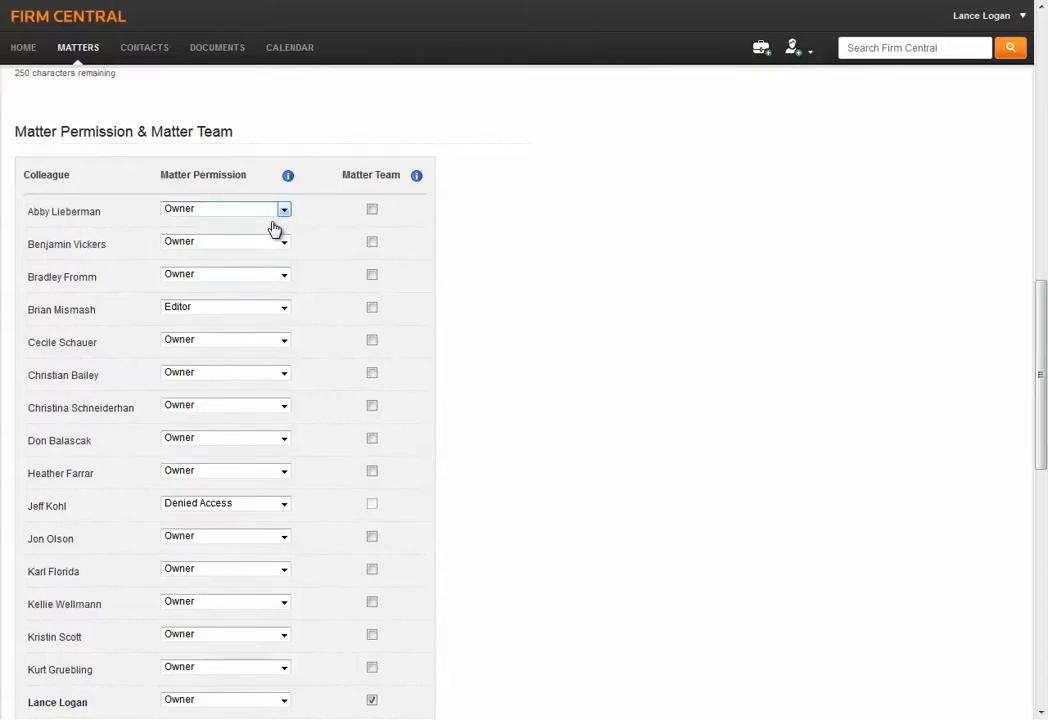
left_click(284, 241)
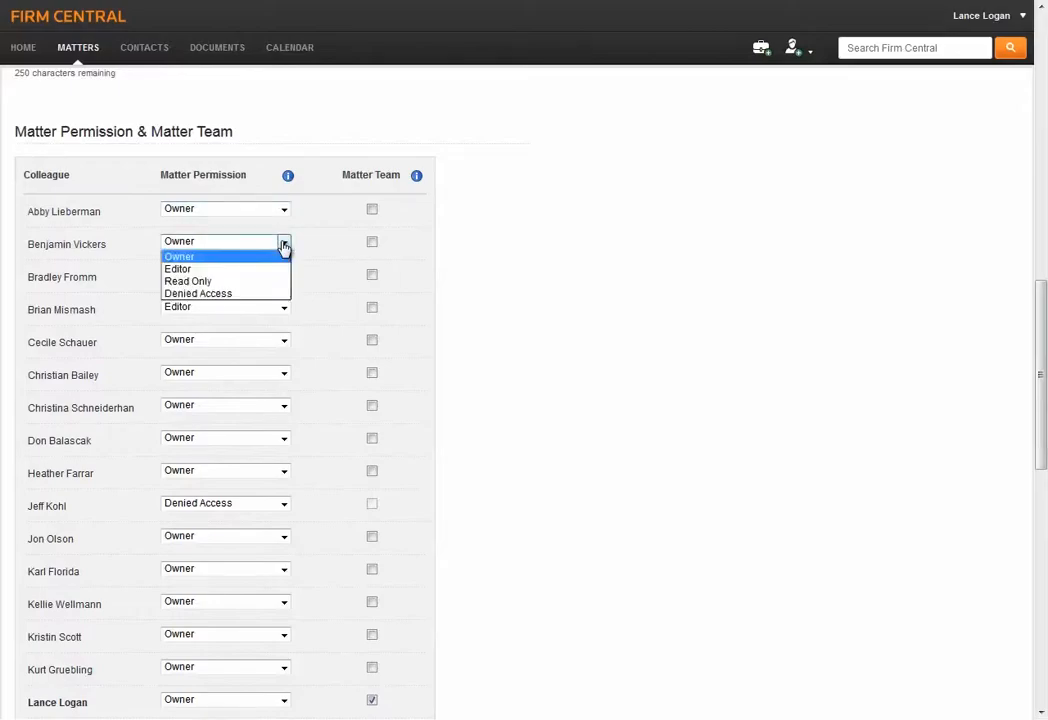
left_click(177, 268)
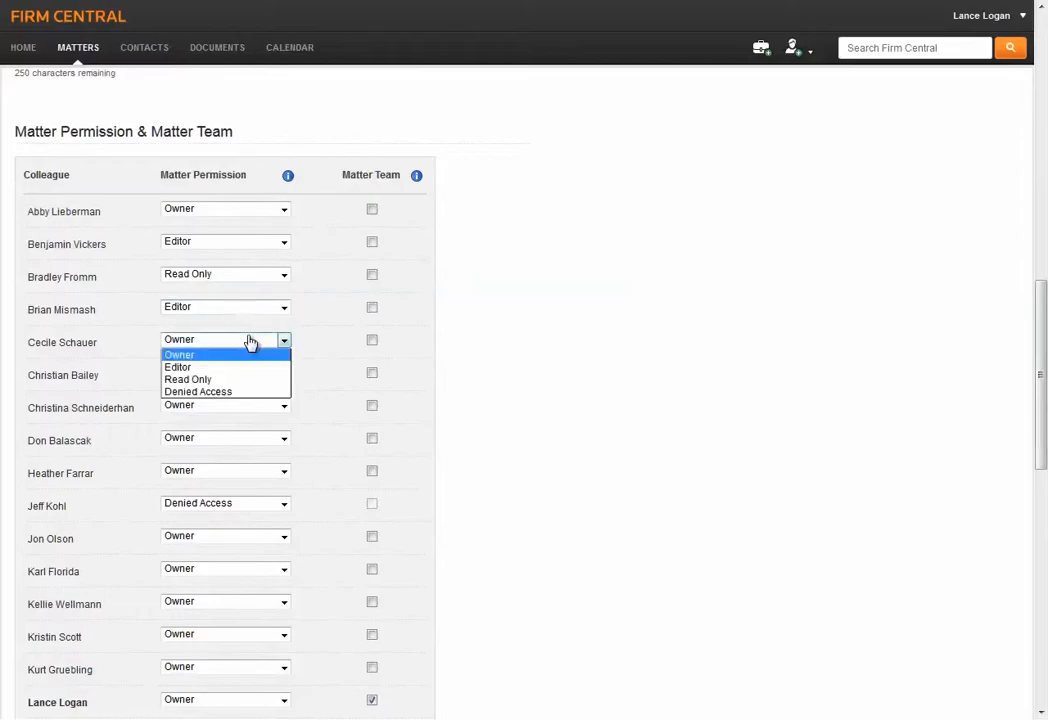
left_click(197, 391)
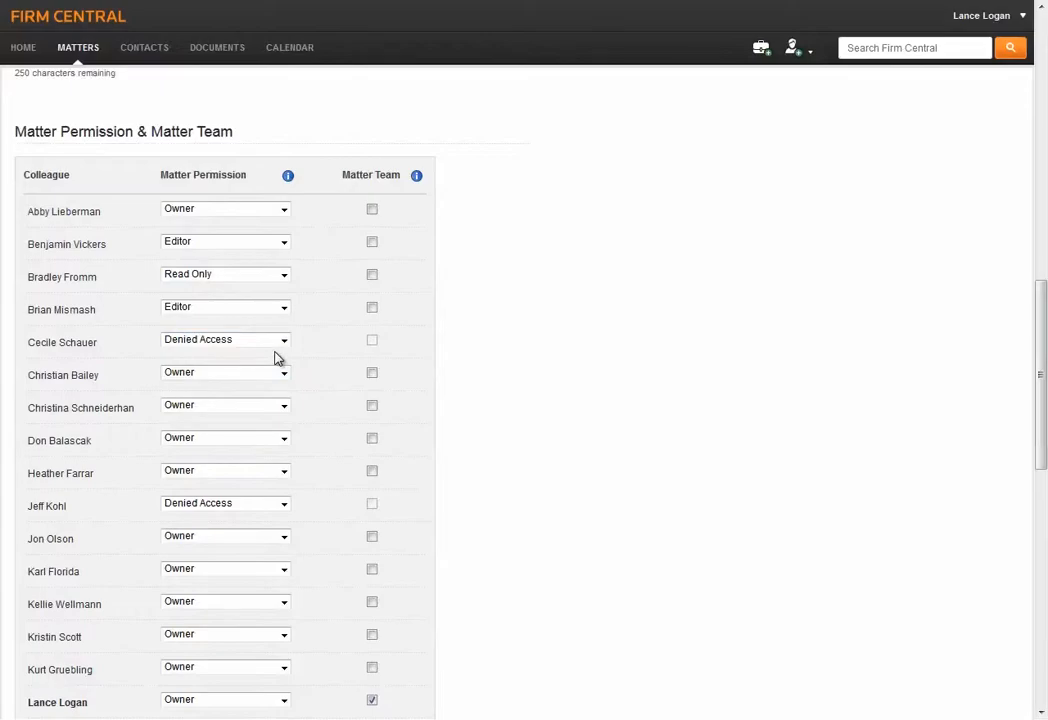
mouse_move(372, 344)
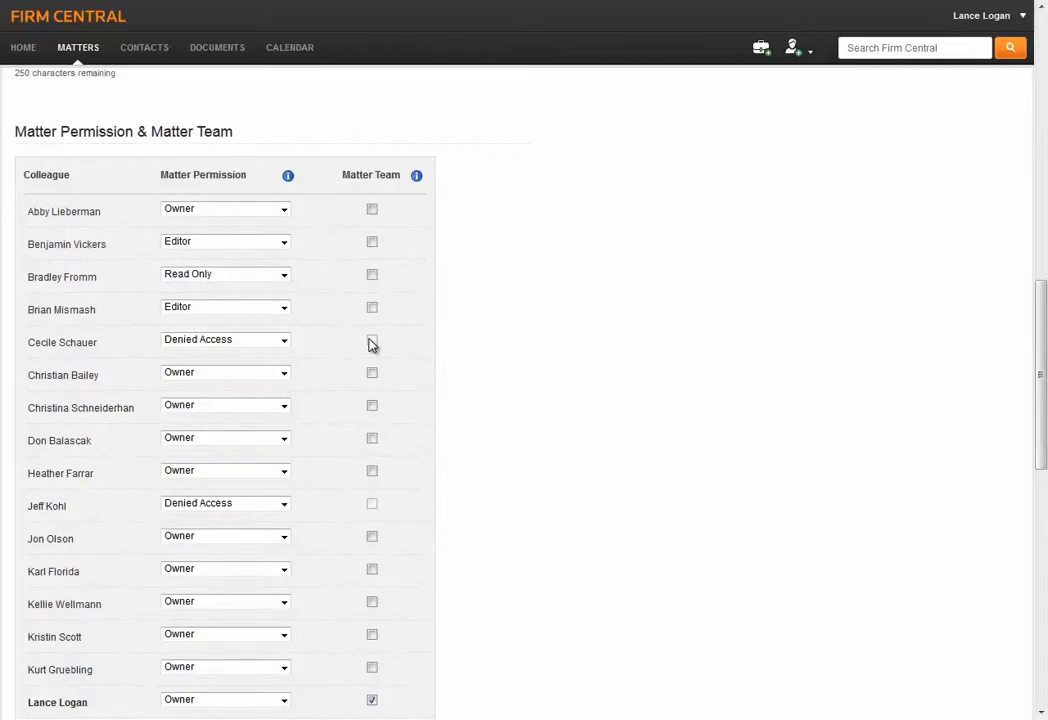
scroll("down", 3)
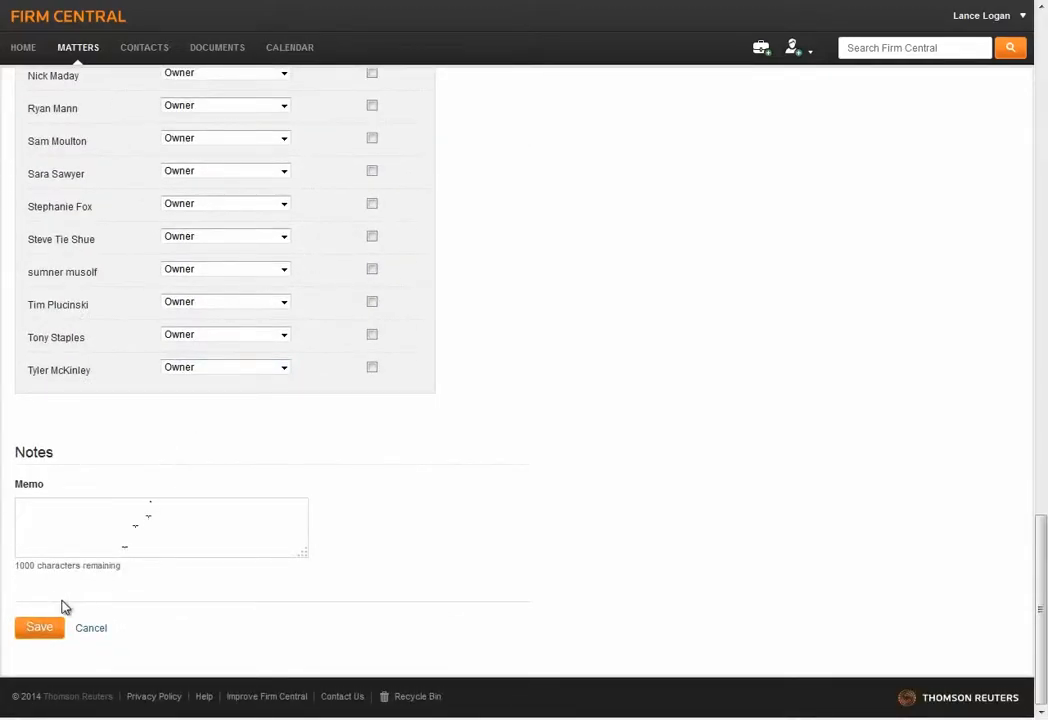